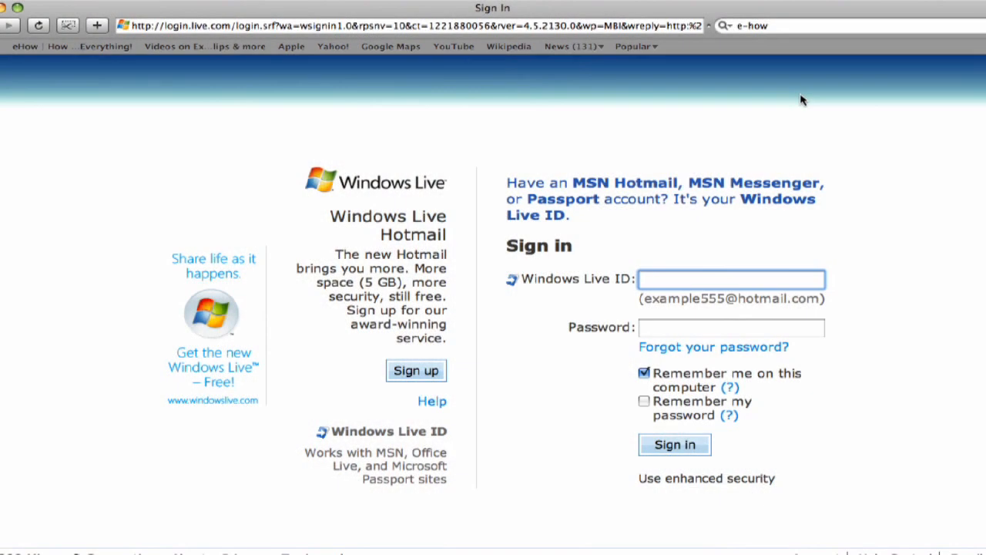
mouse_move(416, 327)
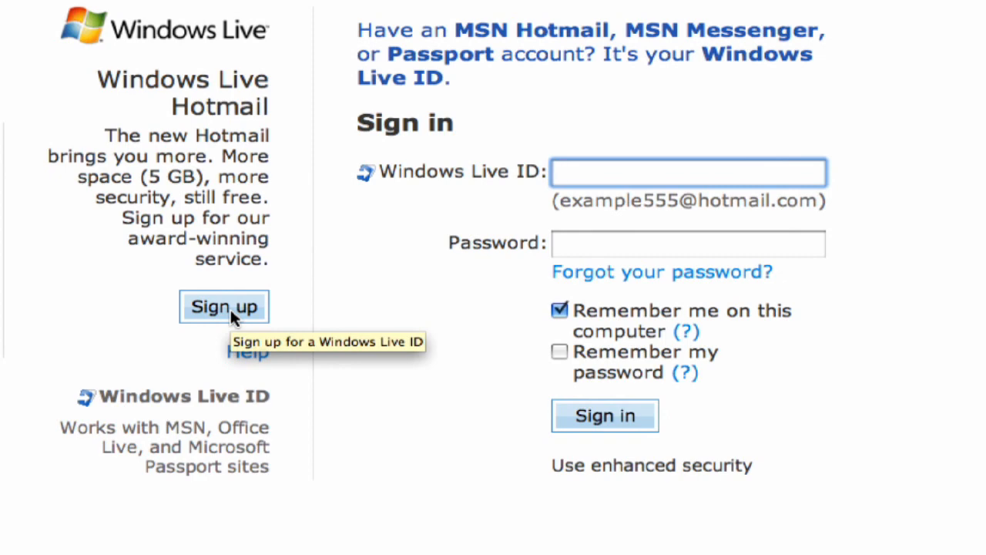
- Start a new Windows Live ID sign-up from the Hotmail sign-in page
left_click(223, 306)
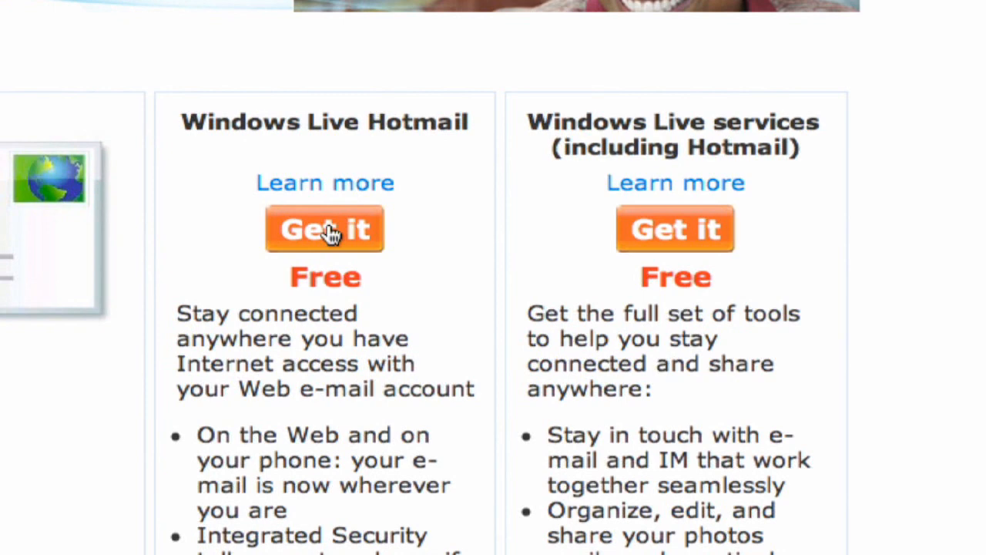
mouse_move(331, 234)
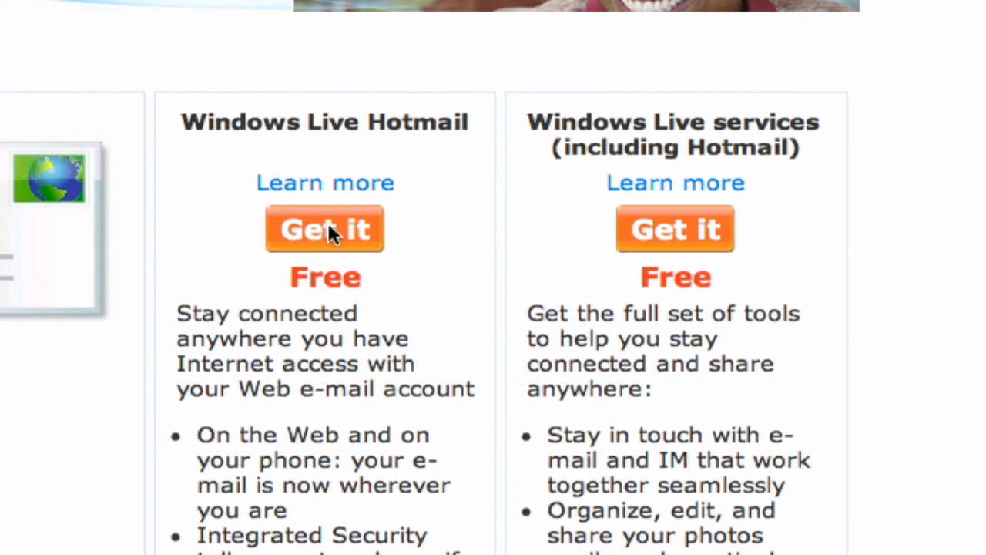
left_click(324, 228)
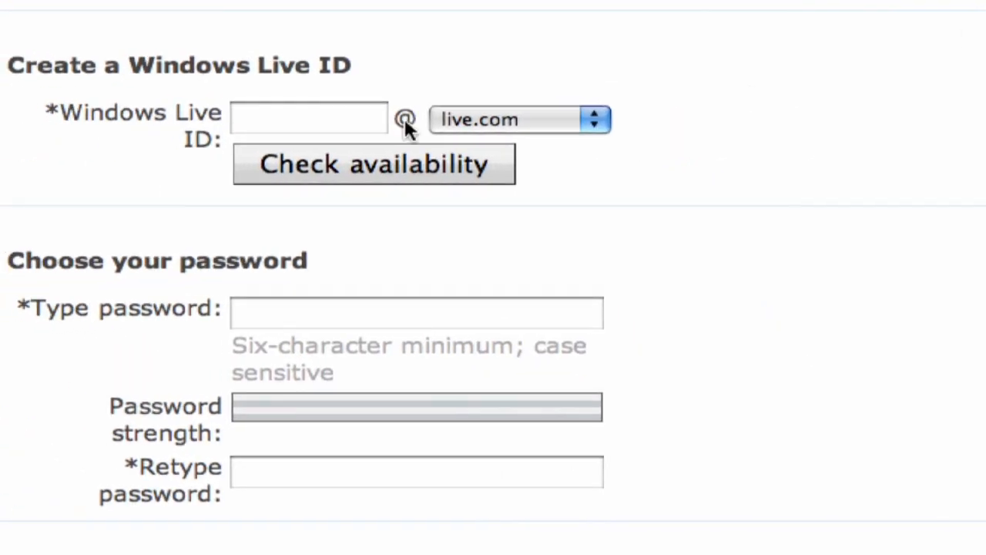
left_click(308, 117)
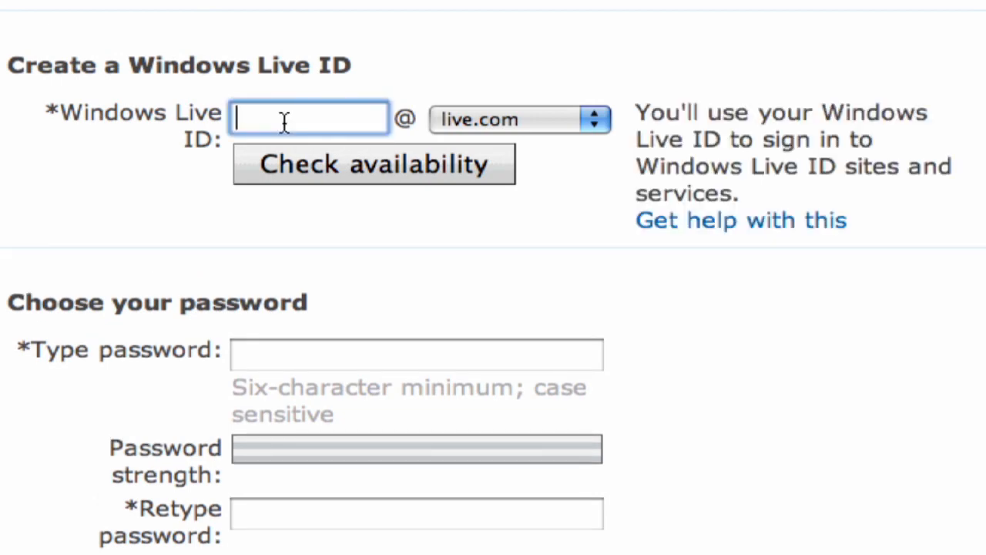
type("livestro")
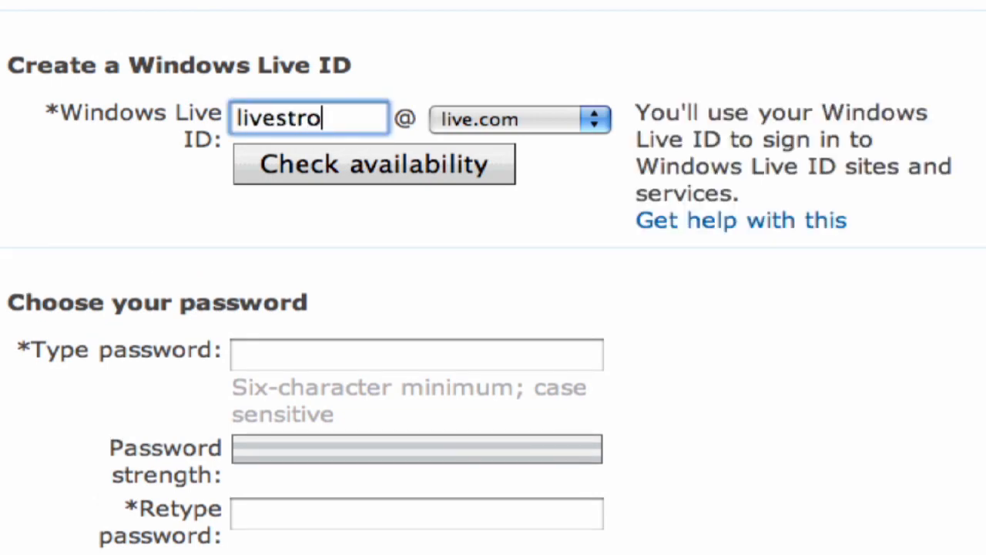
type("ng2009")
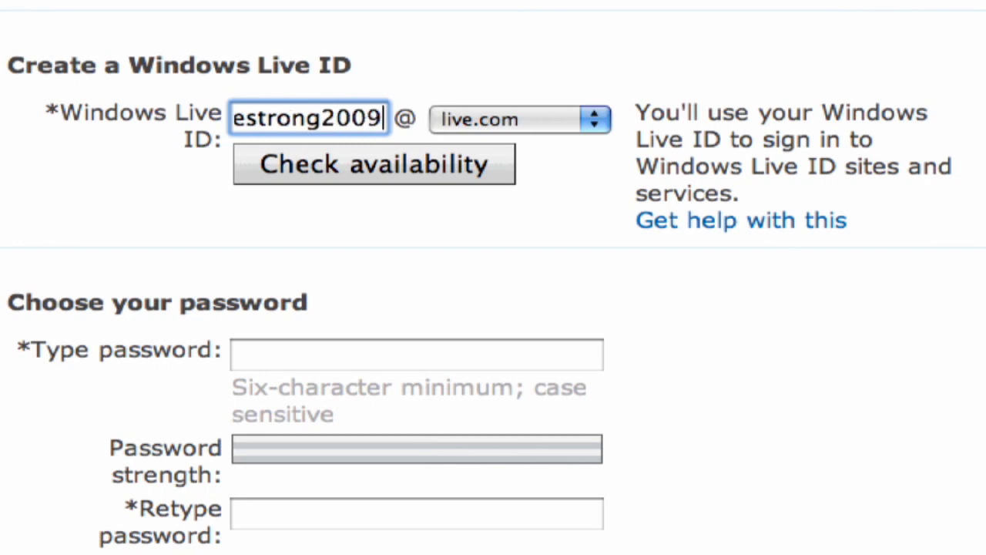
left_click(373, 163)
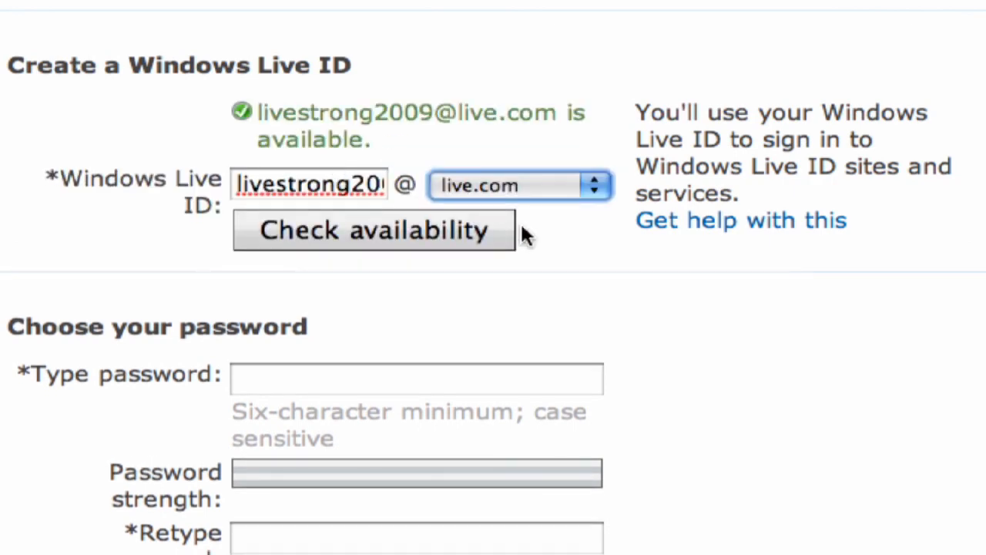
mouse_move(514, 265)
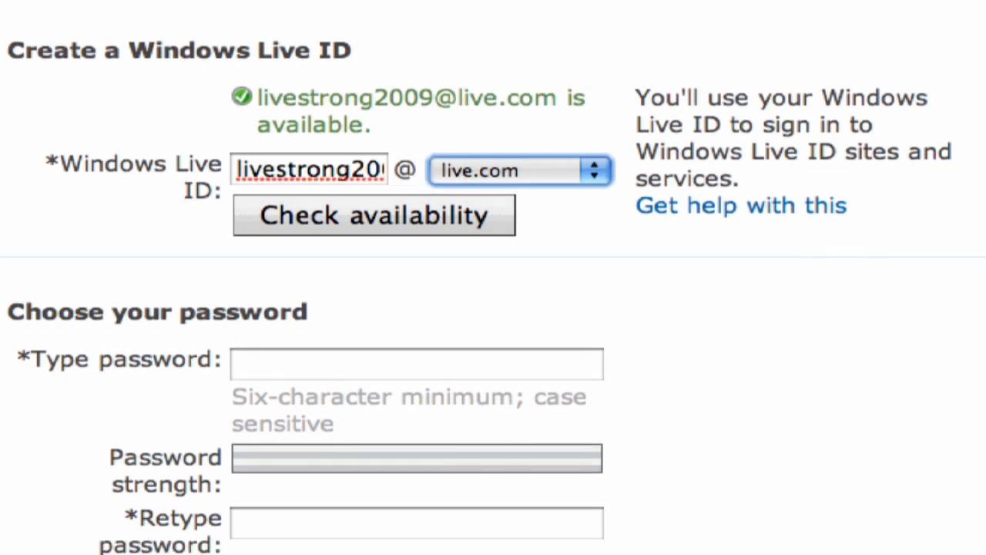
- Enter a new account password that the strength meter rates as Strong
scroll("down", 3)
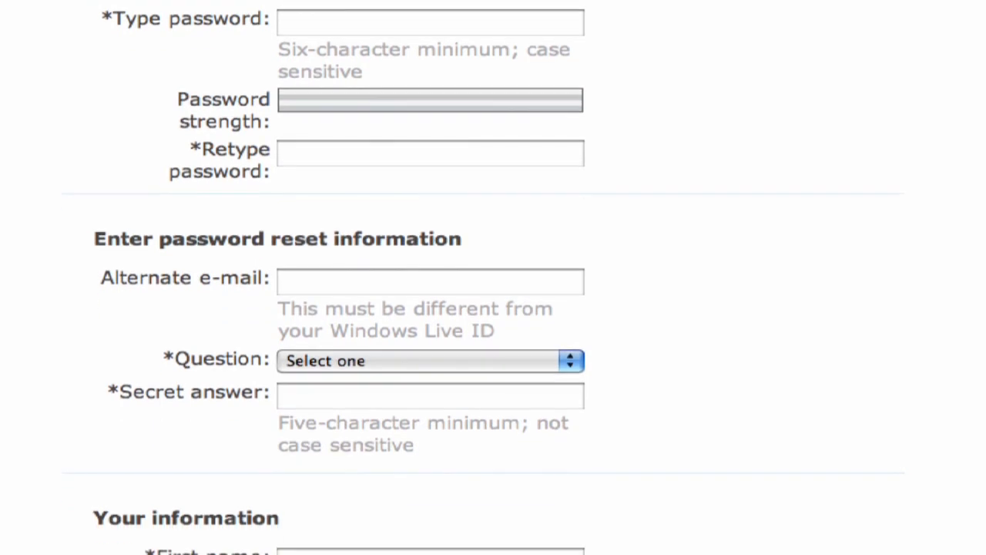
mouse_move(916, 239)
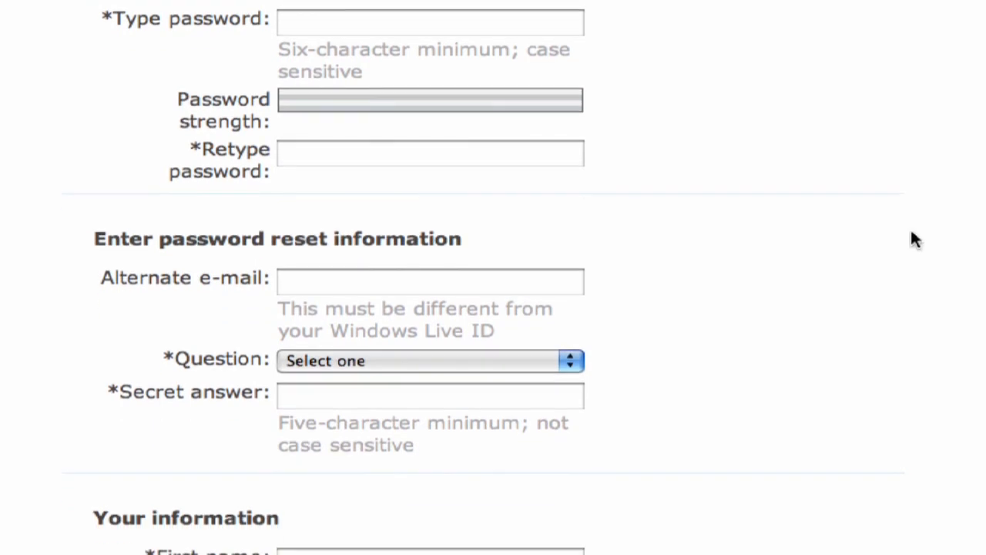
left_click(430, 22)
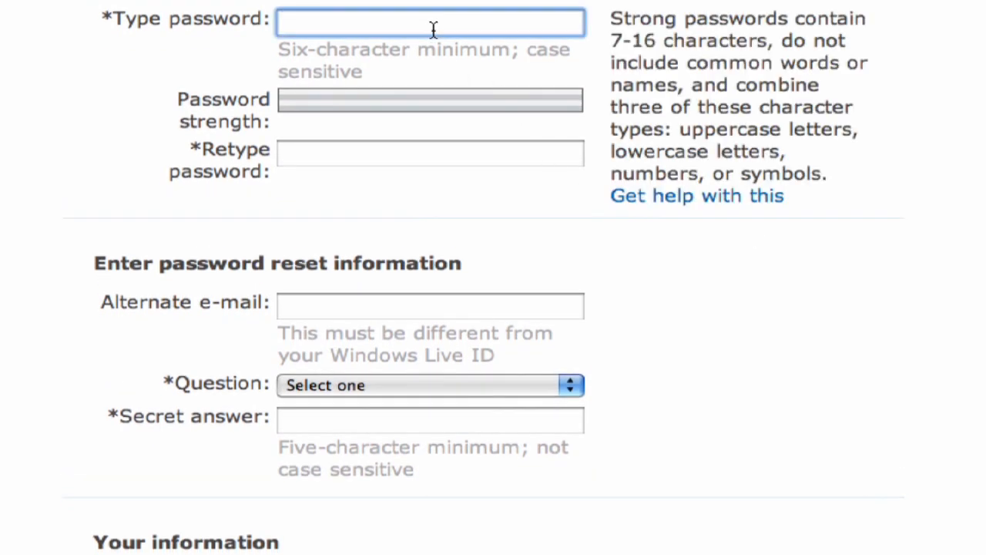
type("***")
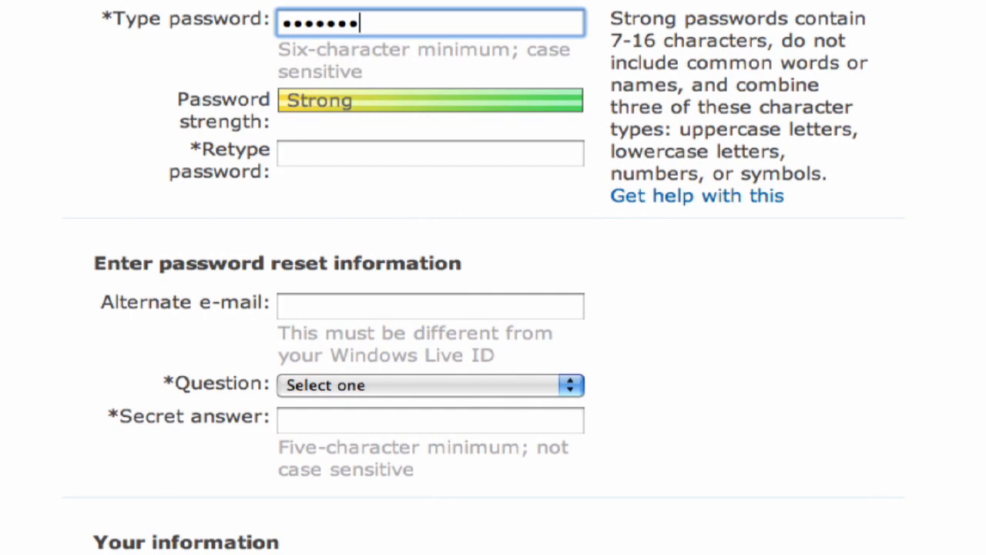
mouse_move(809, 6)
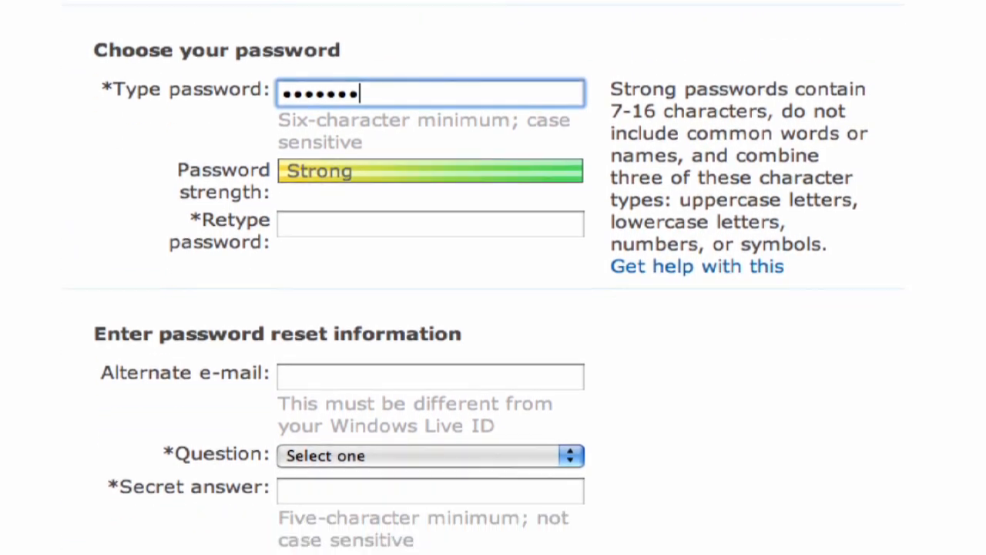
- Scroll past Your information and picture verification down to the agreements section
scroll("down", 3)
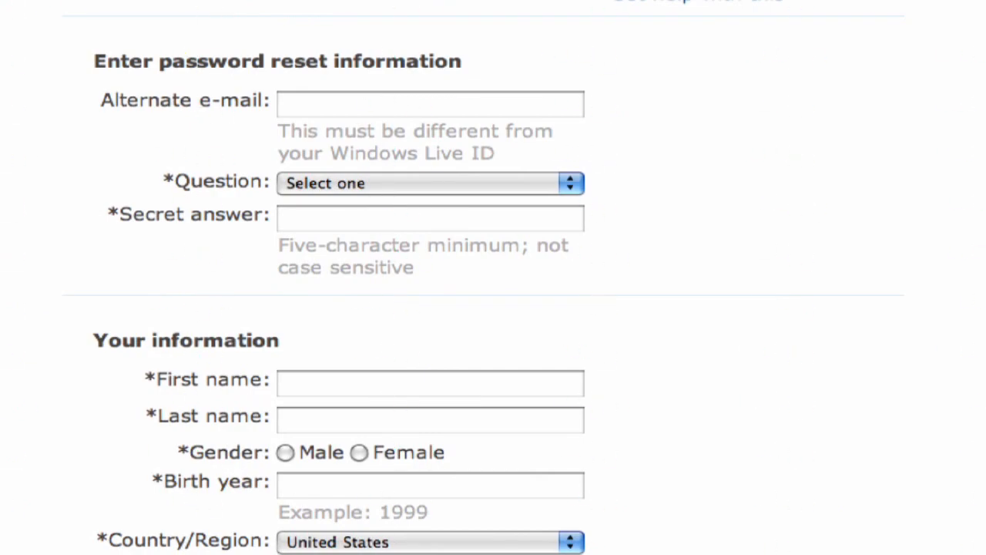
scroll("down", 3)
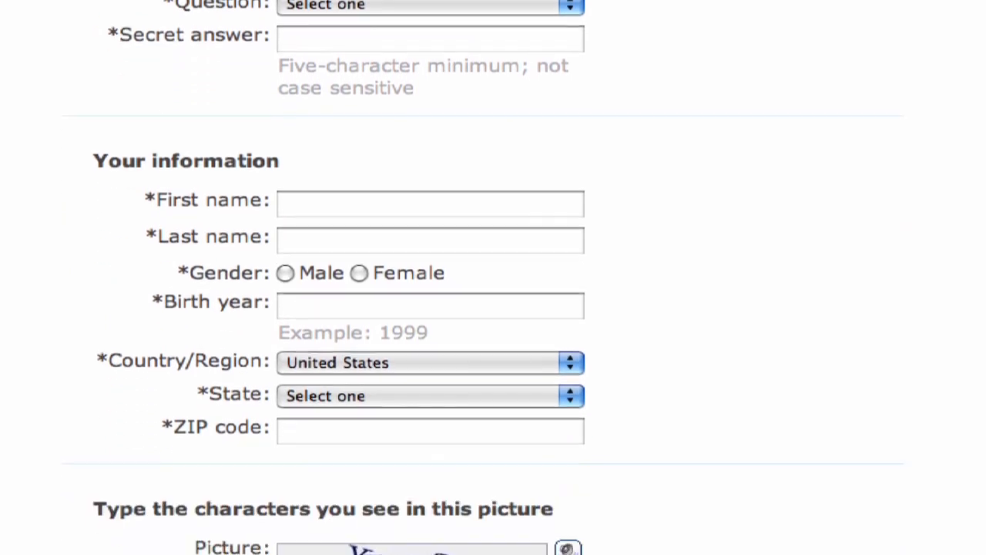
scroll("down", 3)
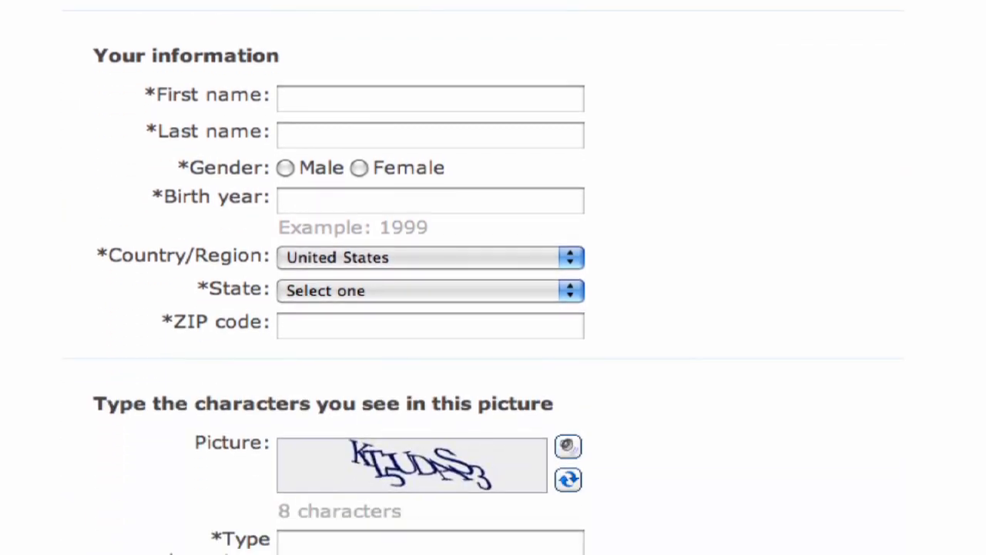
scroll("down", 3)
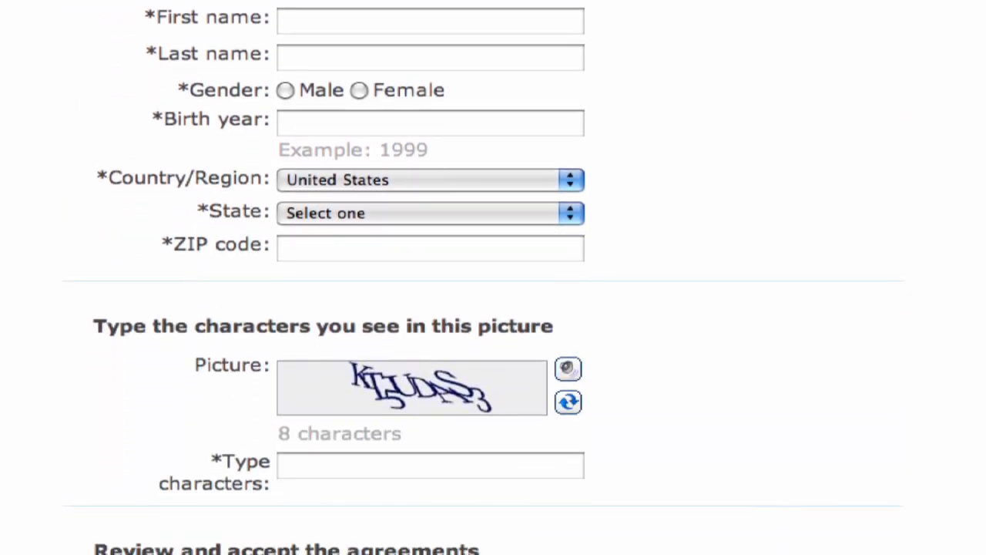
scroll("down", 3)
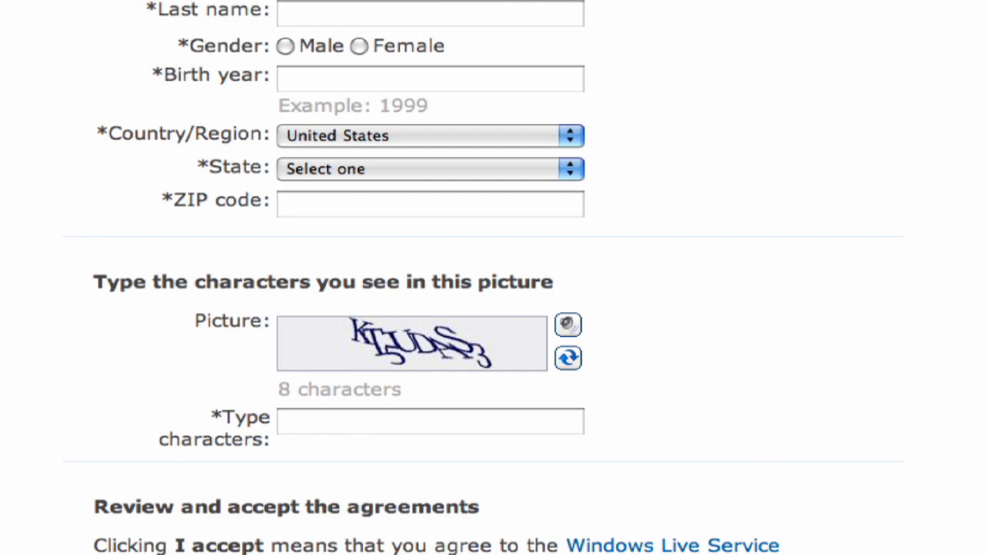
- Scroll to the form's bottom so the I accept and Cancel buttons show
scroll("down", 3)
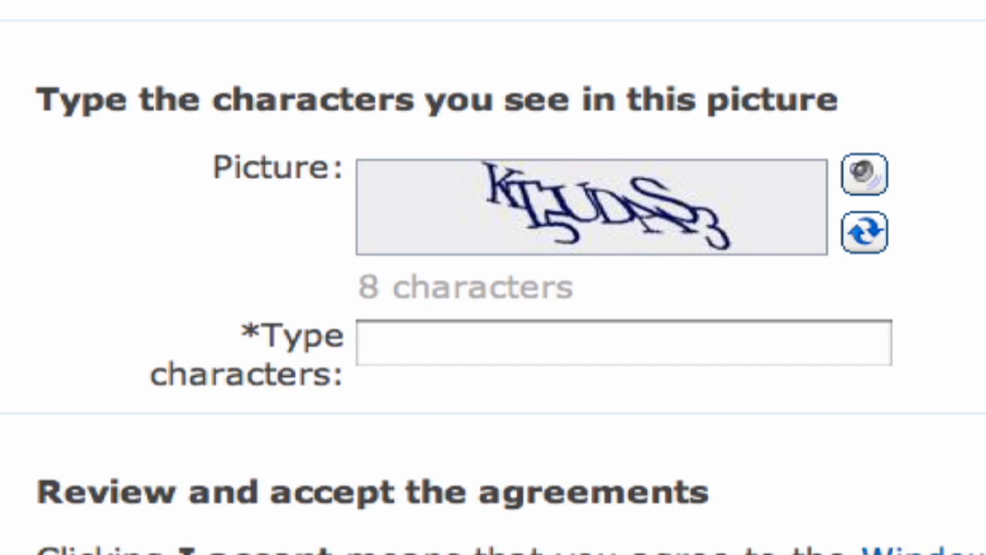
scroll("down", 3)
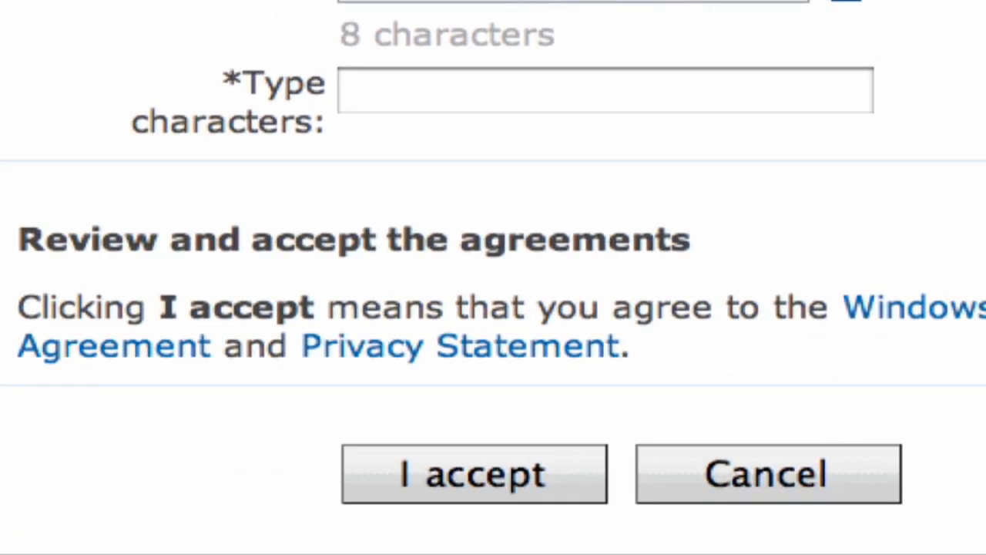